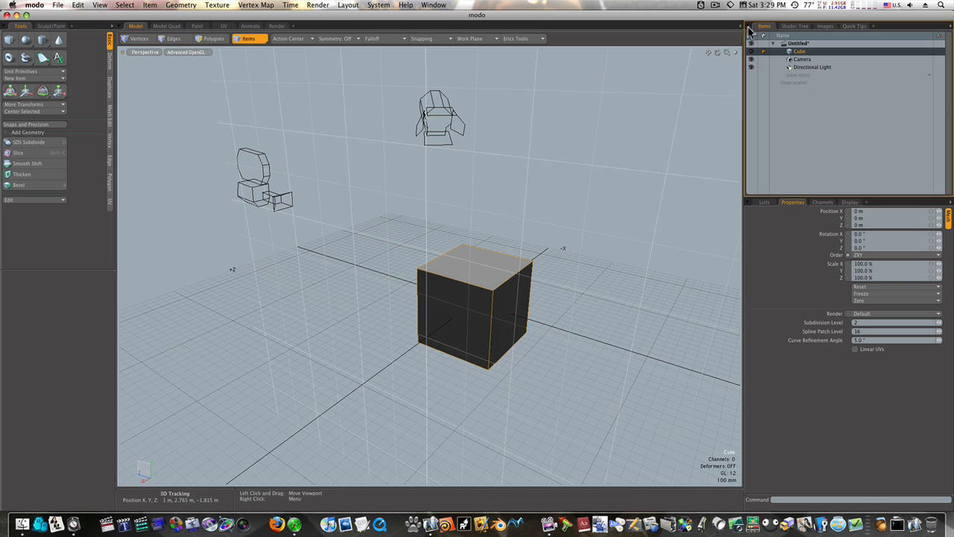
Step: Set the cube as the Directional Light's target, then select only the cube
{"action": "left_click", "coordinate": [812, 66]}
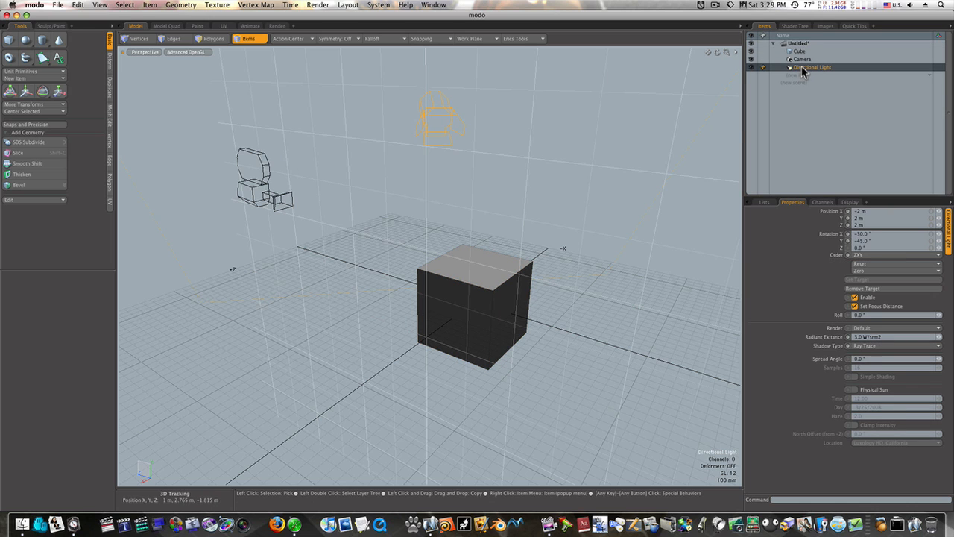
{"action": "left_click", "coordinate": [799, 51]}
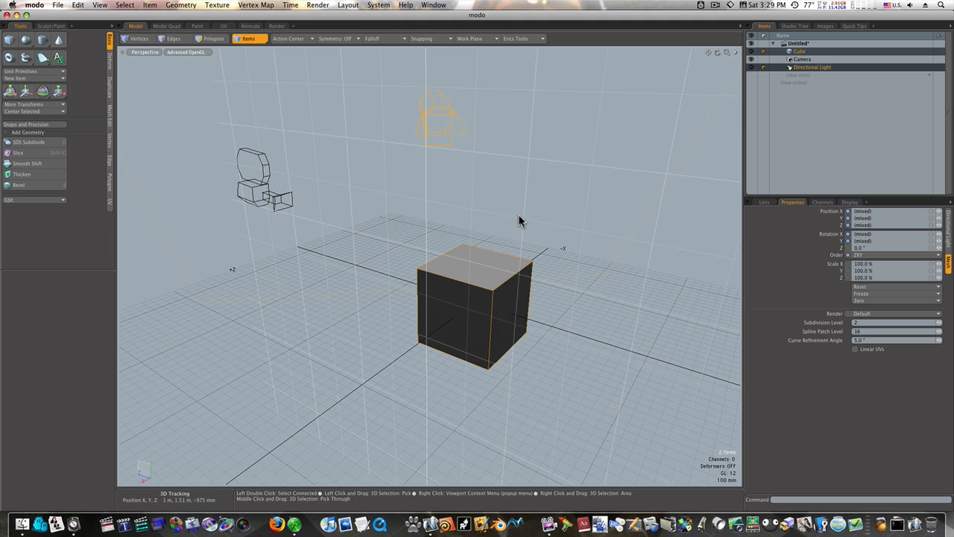
{"action": "right_click", "coordinate": [522, 220]}
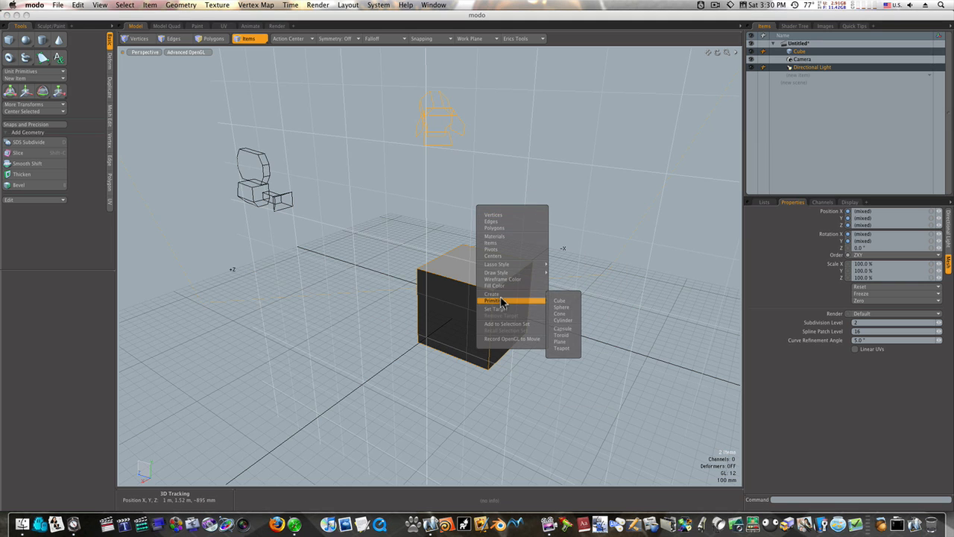
{"action": "left_click", "coordinate": [559, 299]}
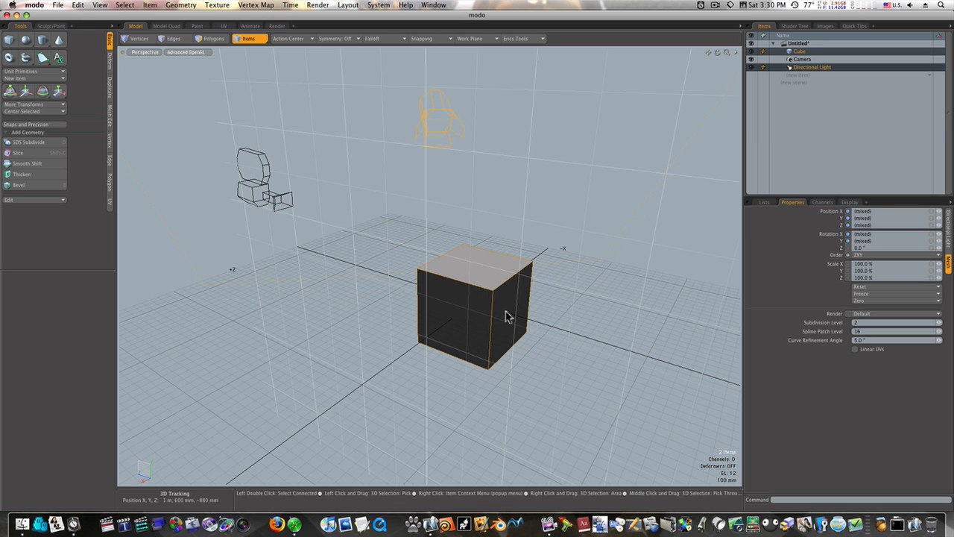
{"action": "left_click", "coordinate": [812, 67]}
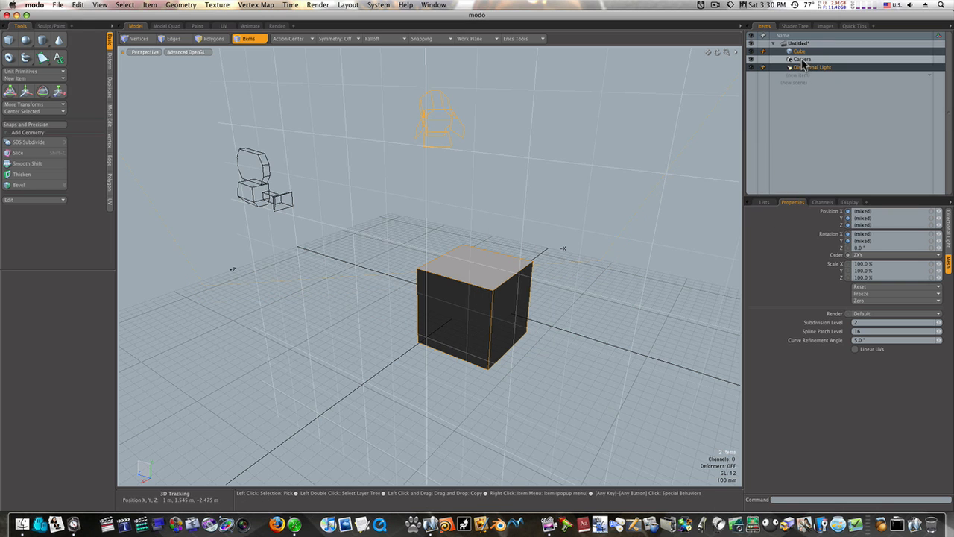
{"action": "left_click", "coordinate": [800, 50]}
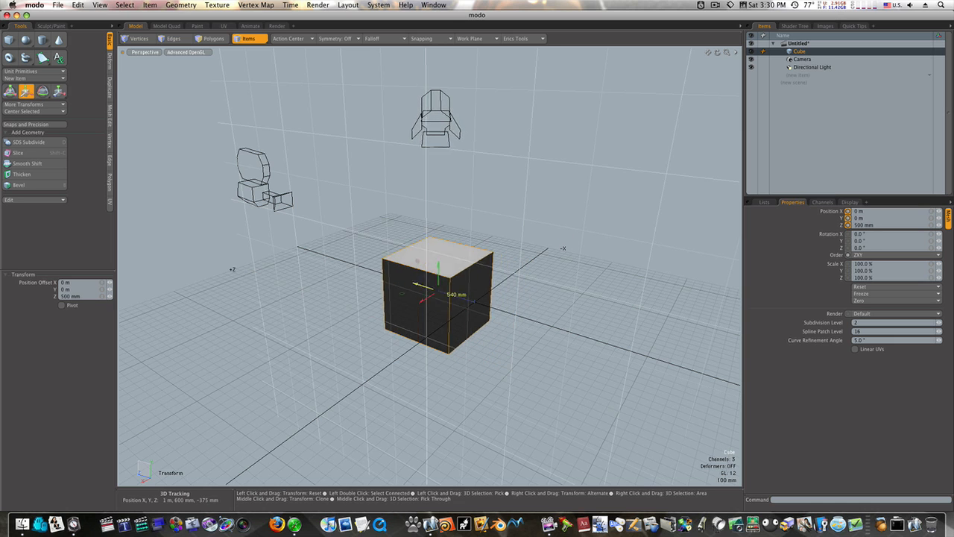
Step: Drag the cube back-left, front-left, then near centre, ending at X −775 mm, Z 855 mm
{"action": "left_click_drag", "start_coordinate": [440, 294], "coordinate": [332, 261]}
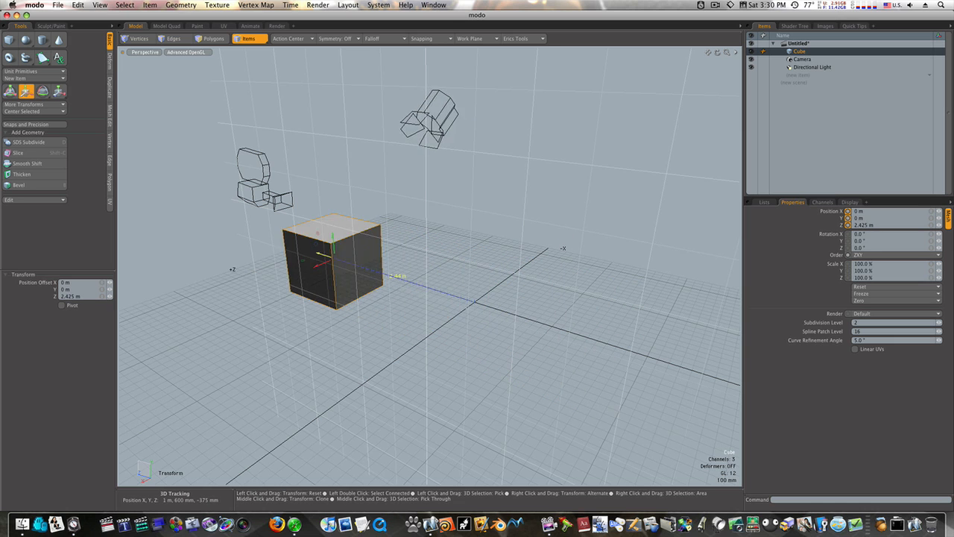
{"action": "left_click_drag", "start_coordinate": [332, 261], "coordinate": [295, 358]}
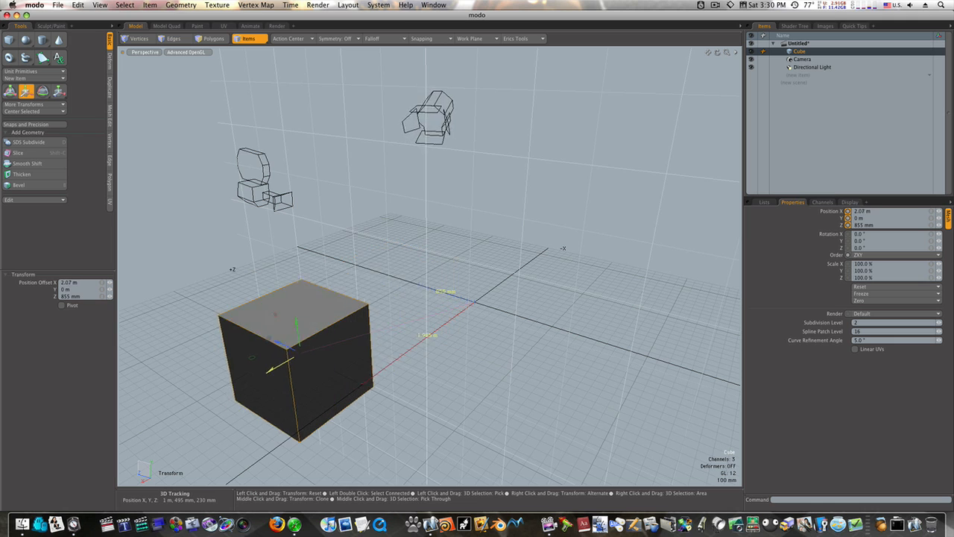
{"action": "left_click_drag", "start_coordinate": [294, 358], "coordinate": [406, 298]}
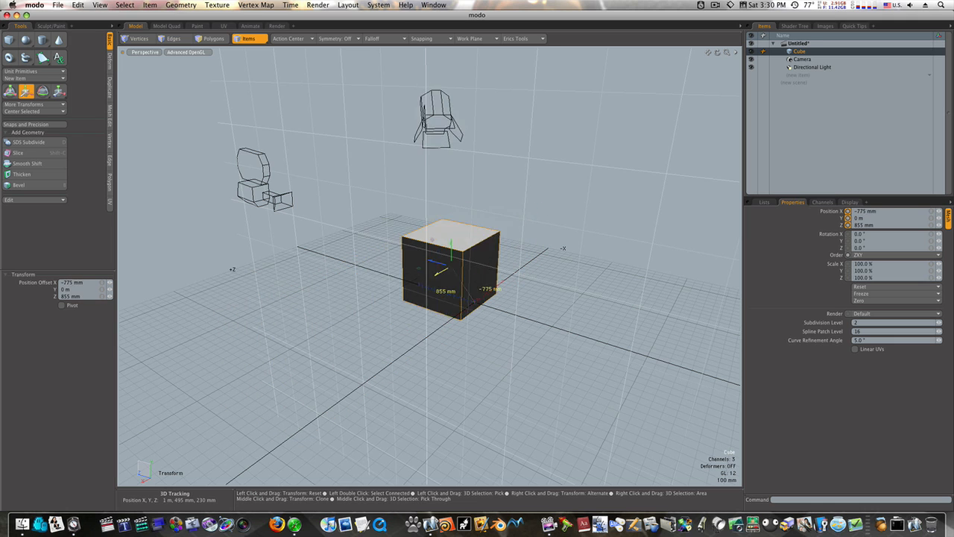
Step: Remove the directional light's target and set the cube as the camera's target
{"action": "right_click", "coordinate": [439, 276]}
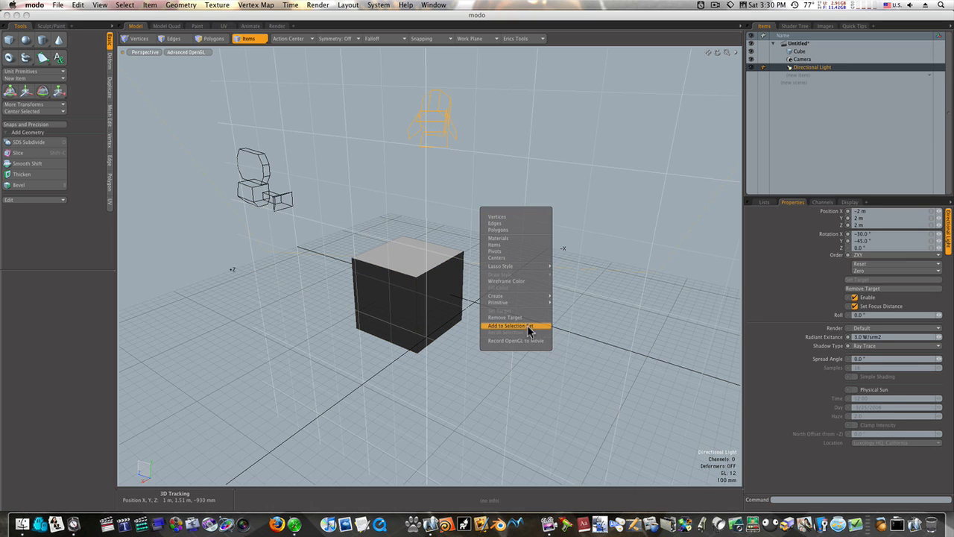
{"action": "left_click", "coordinate": [509, 326]}
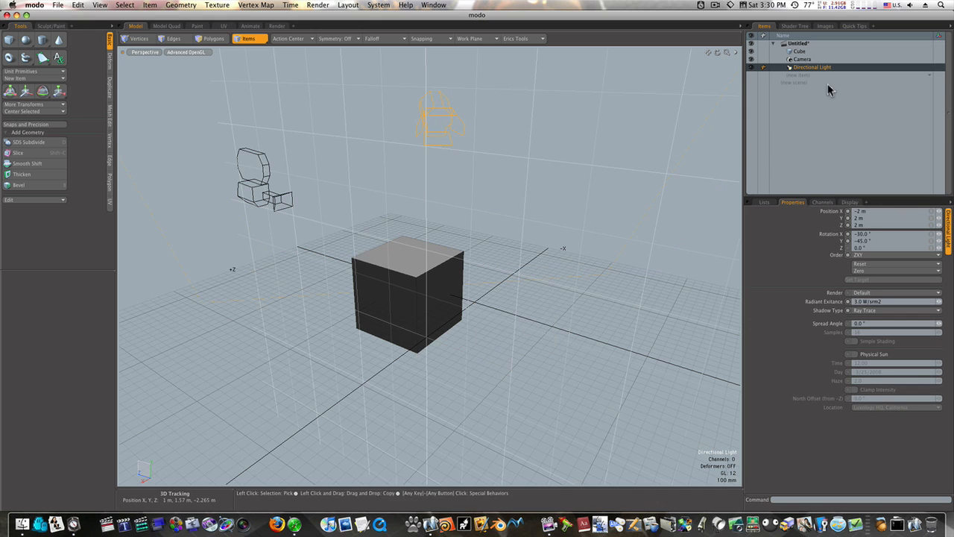
{"action": "left_click", "coordinate": [799, 51]}
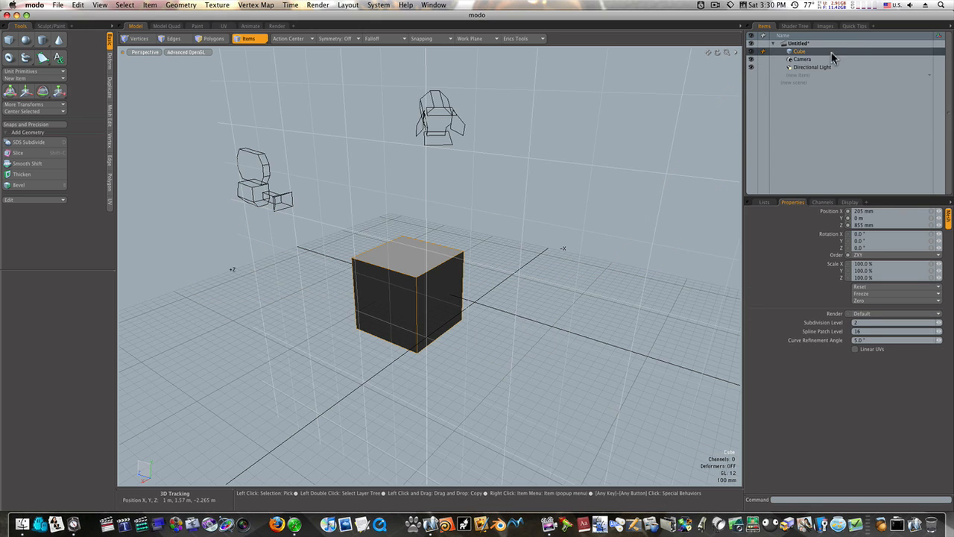
{"action": "left_click", "coordinate": [804, 59]}
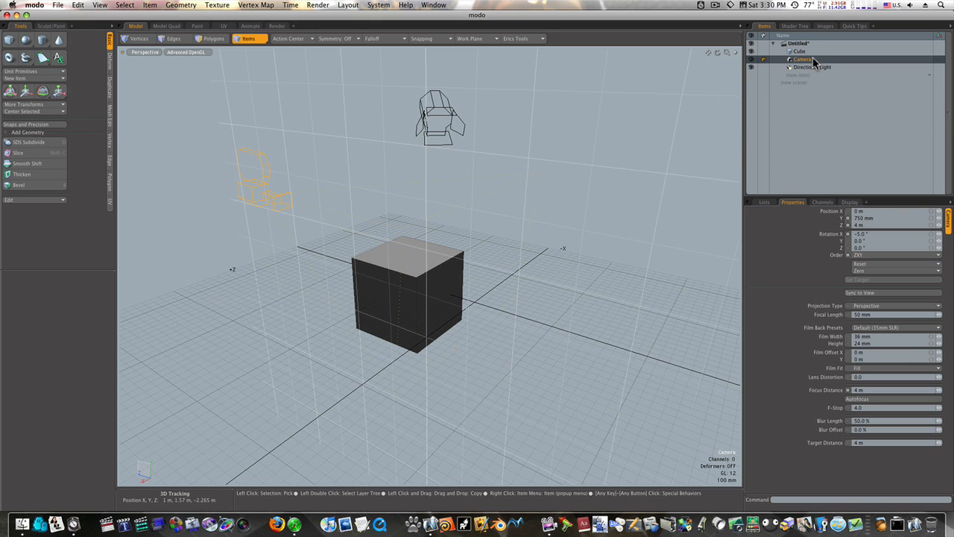
{"action": "left_click", "coordinate": [799, 51]}
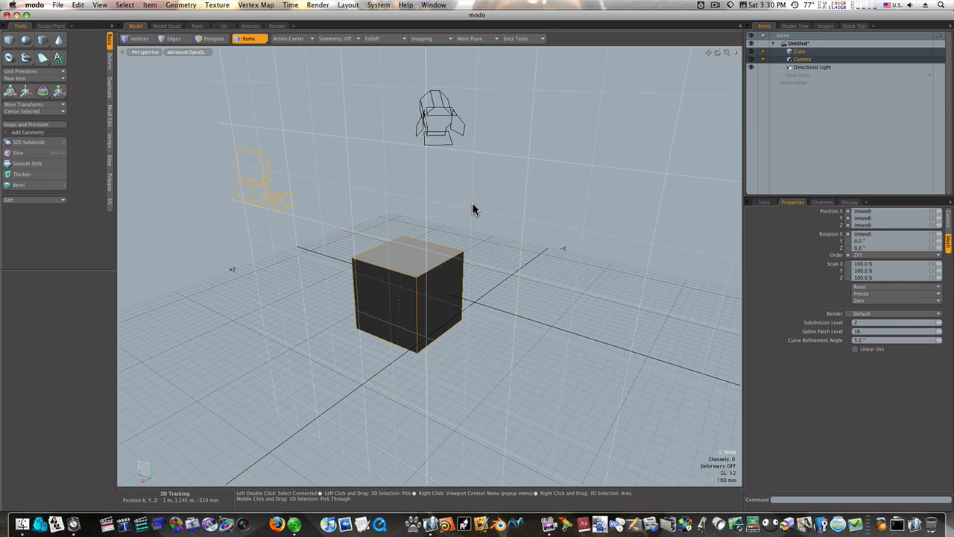
{"action": "mouse_move", "coordinate": [473, 300]}
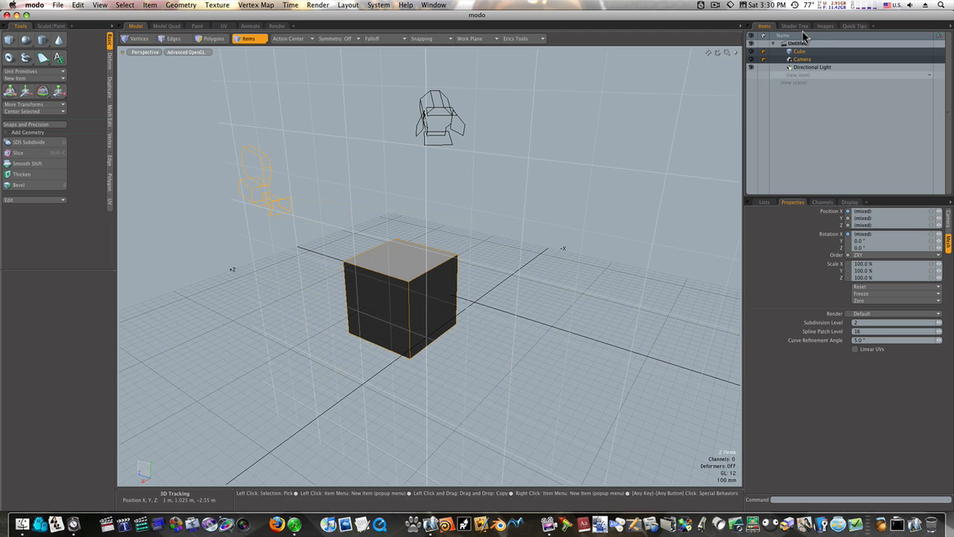
{"action": "left_click", "coordinate": [799, 52]}
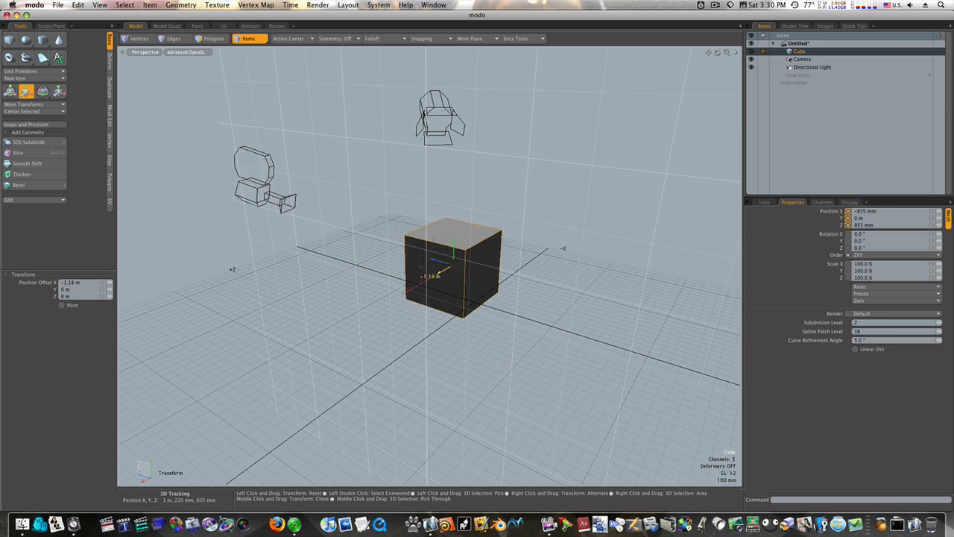
Step: Drag the cube front-left and back near centre as the camera turns to follow
{"action": "left_click_drag", "start_coordinate": [455, 264], "coordinate": [242, 373]}
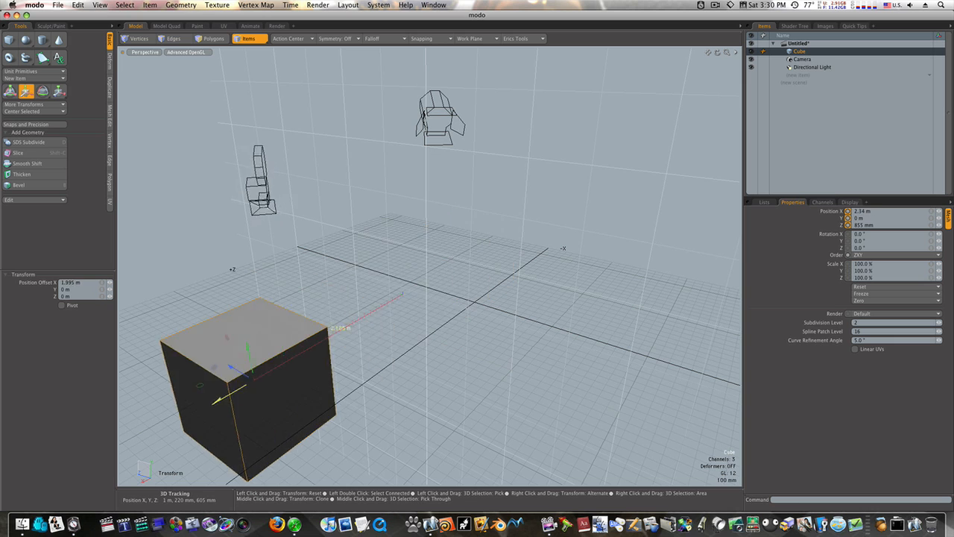
{"action": "left_click_drag", "start_coordinate": [246, 365], "coordinate": [421, 287]}
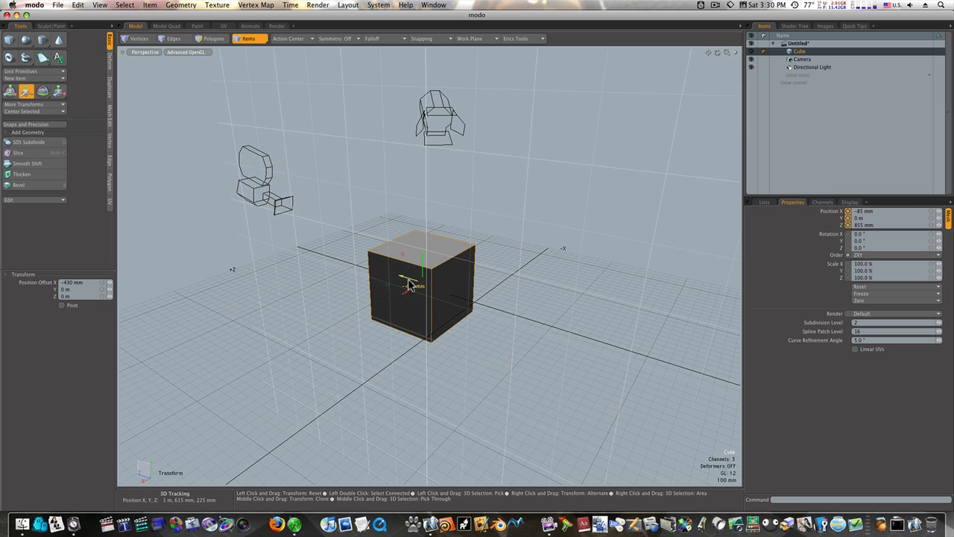
{"action": "left_click", "coordinate": [277, 26]}
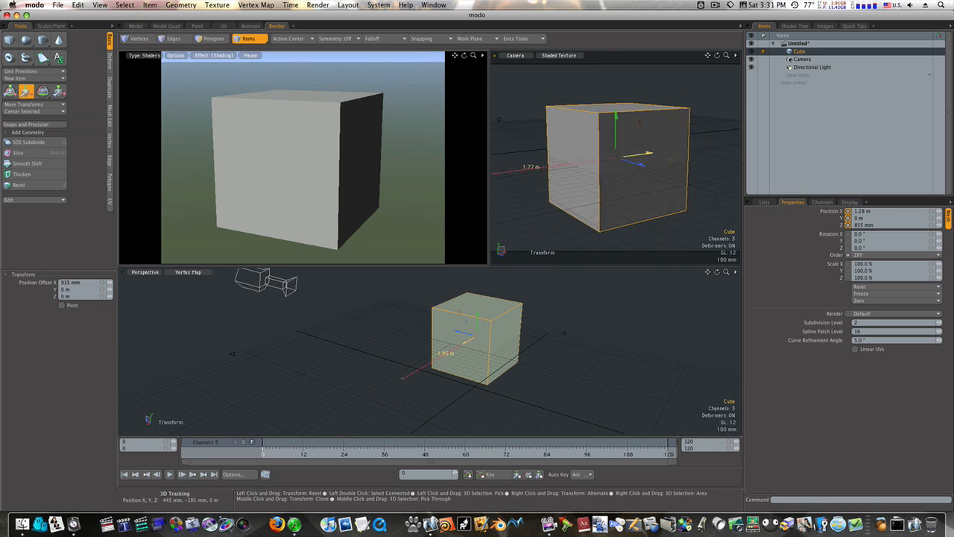
Step: In the Render layout, drag the cube right and away while watching the camera preview
{"action": "left_click_drag", "start_coordinate": [633, 155], "coordinate": [603, 165]}
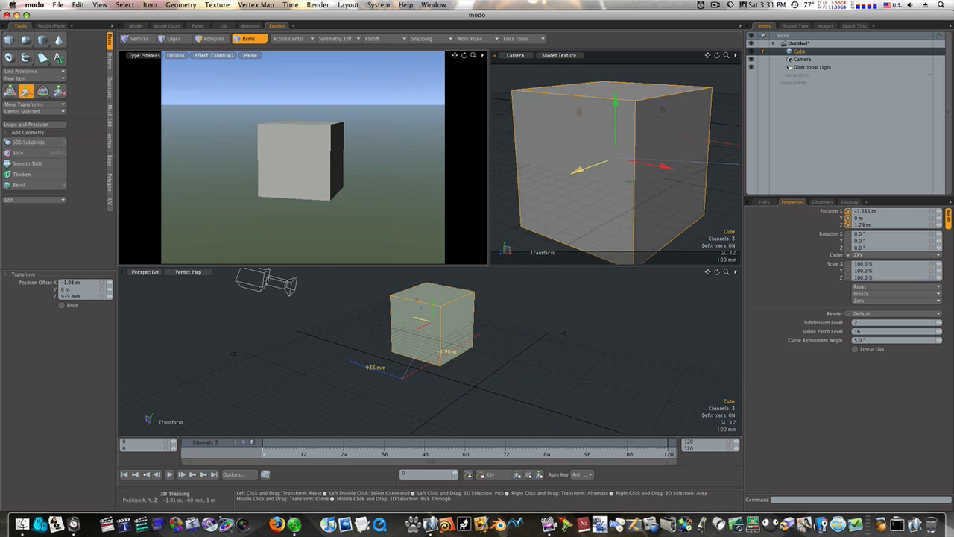
{"action": "left_click_drag", "start_coordinate": [432, 320], "coordinate": [619, 373]}
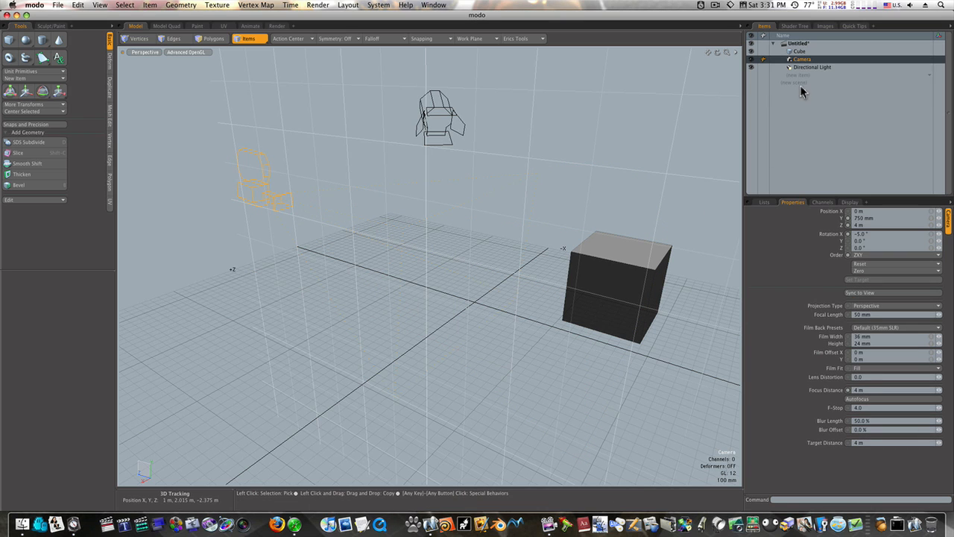
Step: Add a Locator and set it as the camera's target
{"action": "left_click", "coordinate": [799, 75]}
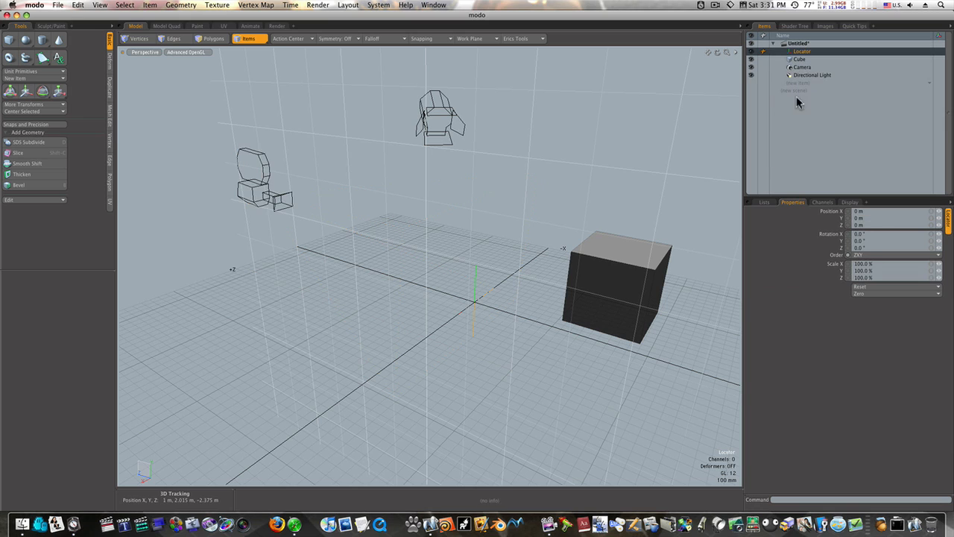
{"action": "mouse_move", "coordinate": [582, 275]}
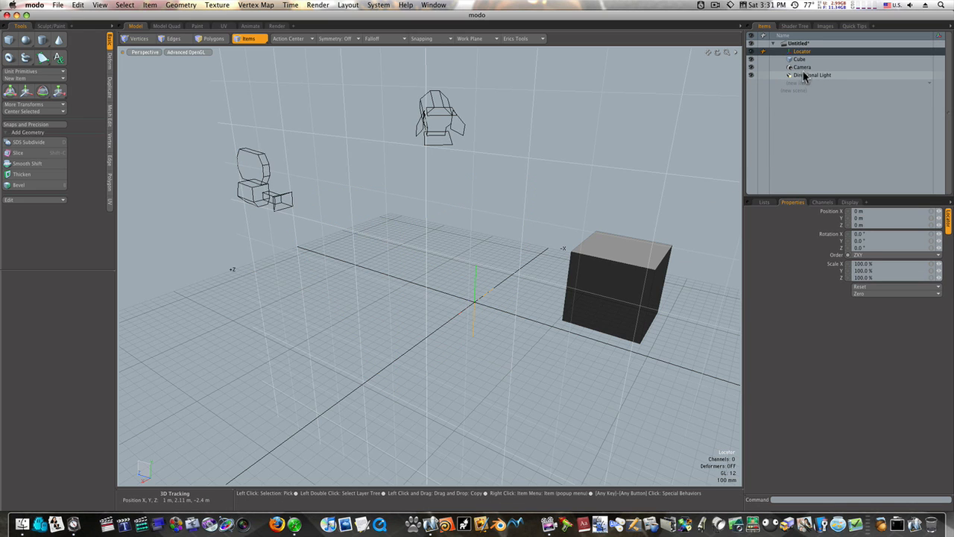
{"action": "left_click", "coordinate": [802, 67]}
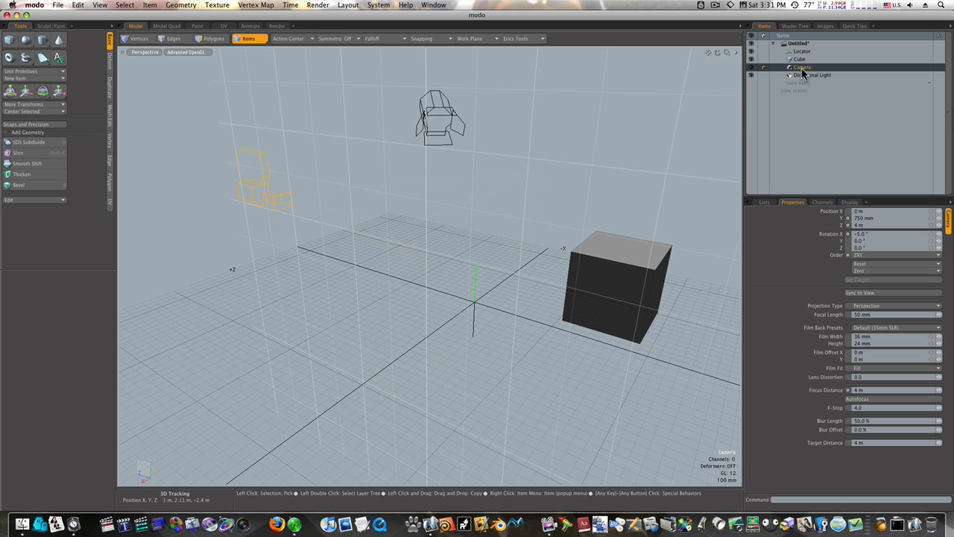
{"action": "left_click", "coordinate": [801, 51]}
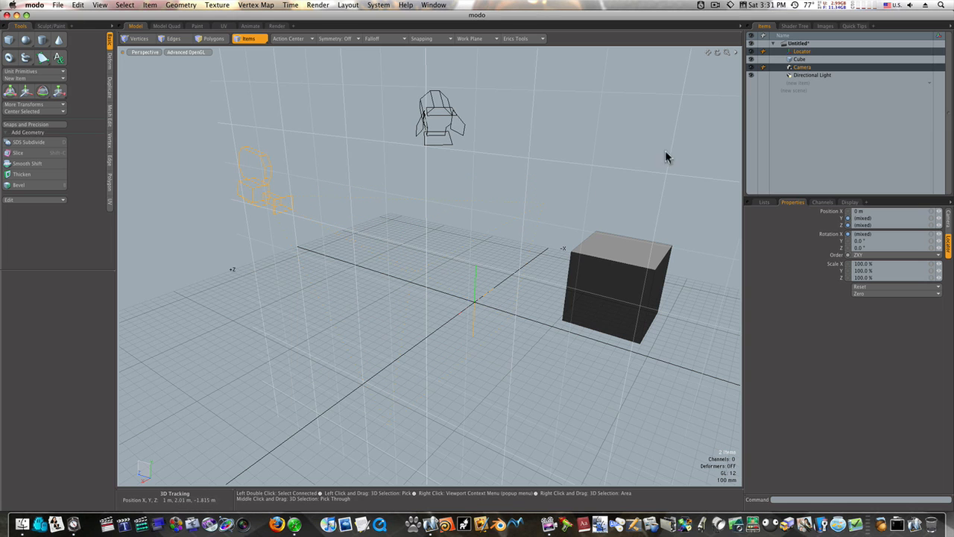
{"action": "left_click", "coordinate": [510, 313]}
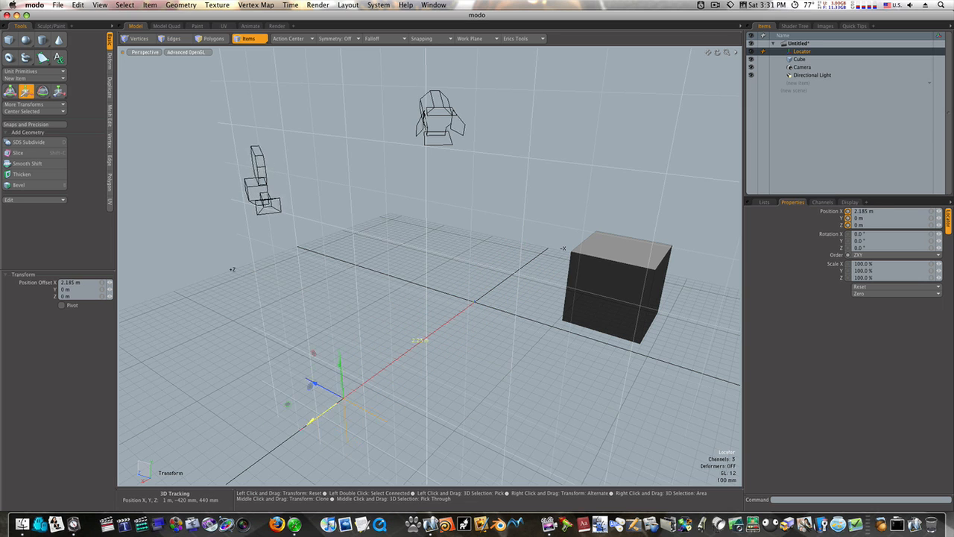
Step: Drag the locator toward 1 m and back out to X 2.27 m
{"action": "left_click_drag", "start_coordinate": [339, 381], "coordinate": [421, 332]}
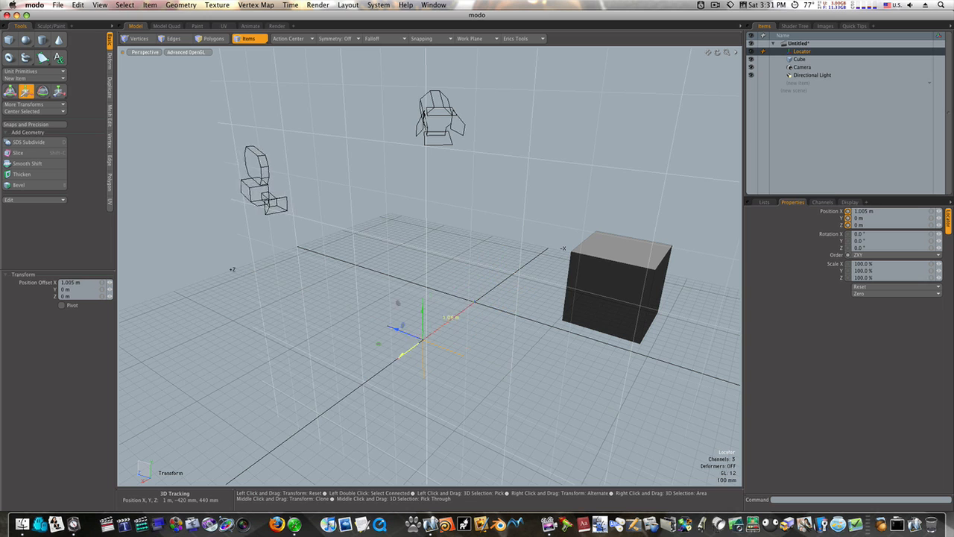
{"action": "left_click_drag", "start_coordinate": [423, 332], "coordinate": [339, 395]}
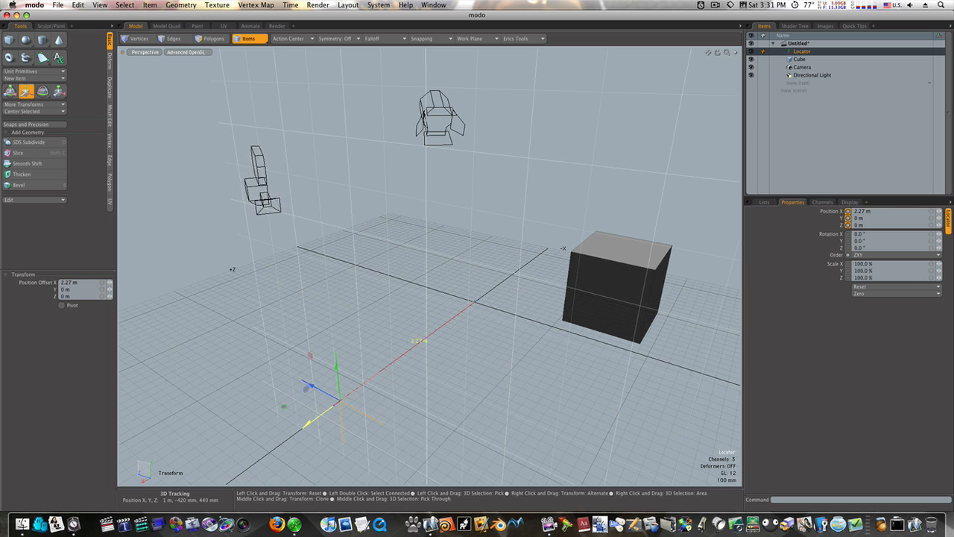